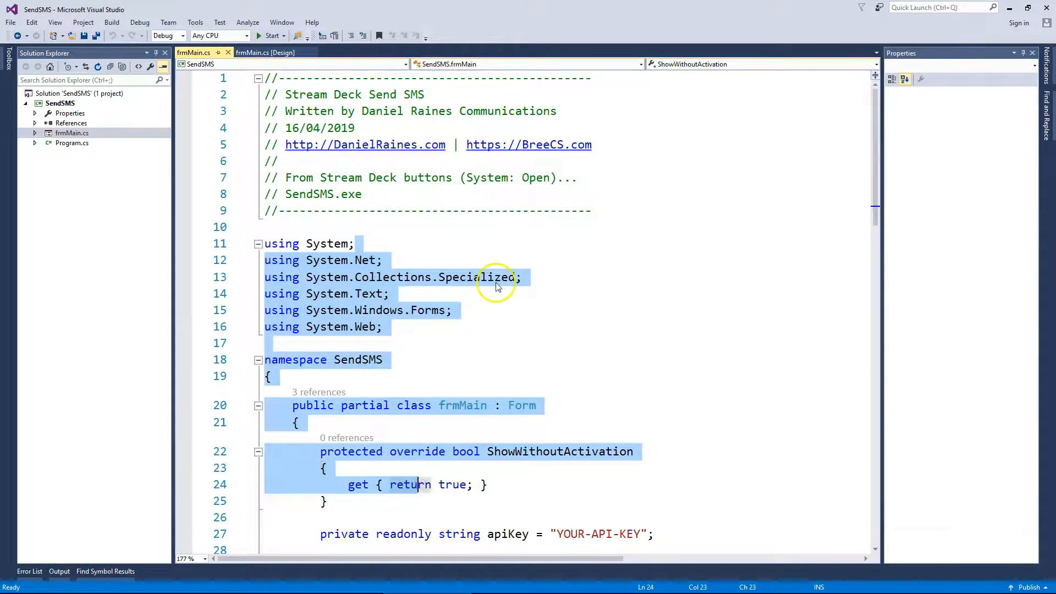
click(447, 341)
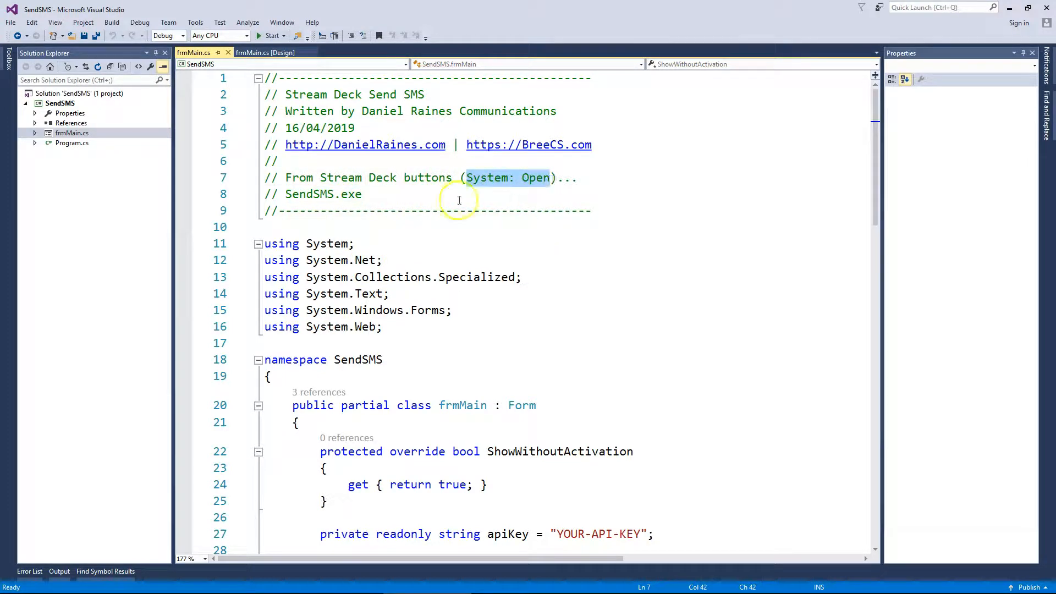
click(445, 211)
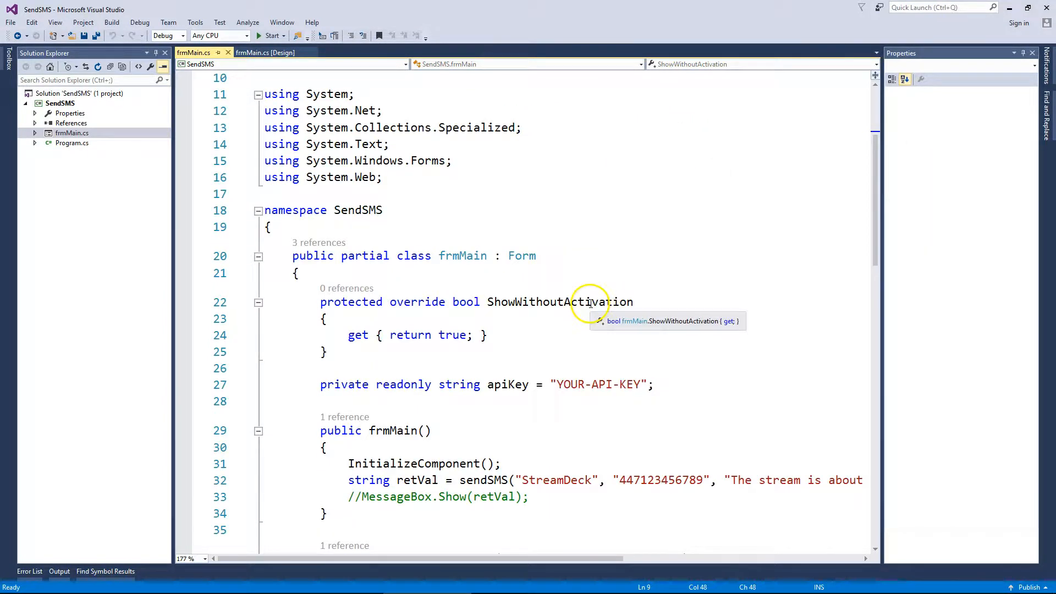
mouse_move(557, 385)
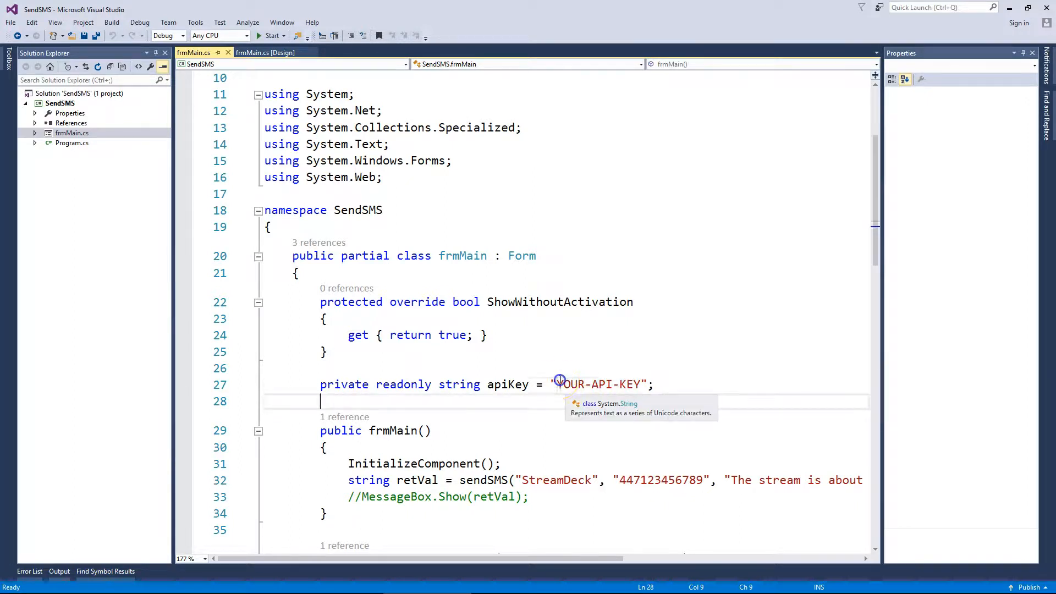
double_click(595, 384)
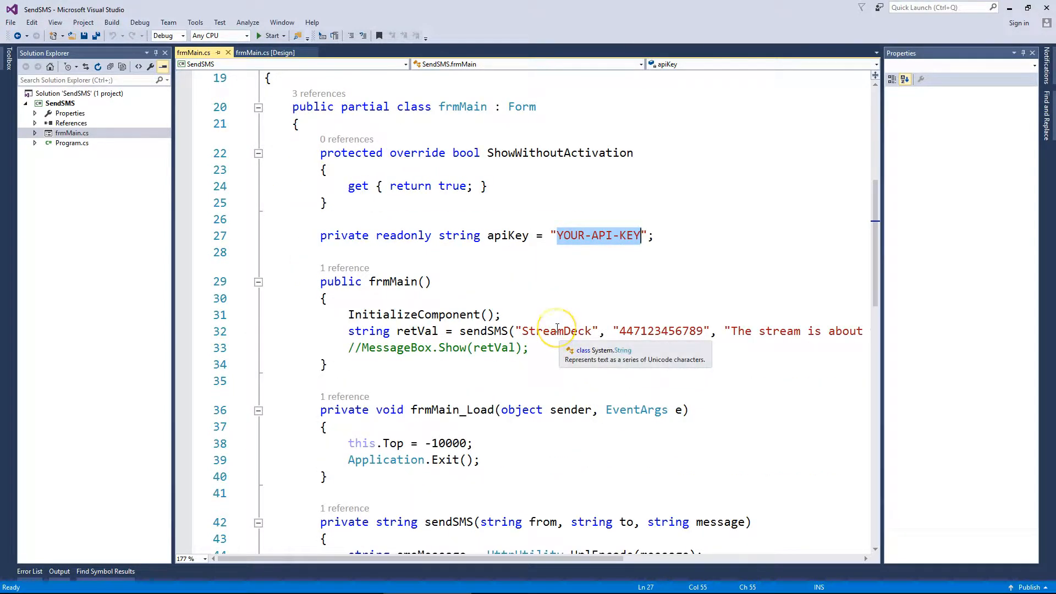
double_click(555, 330)
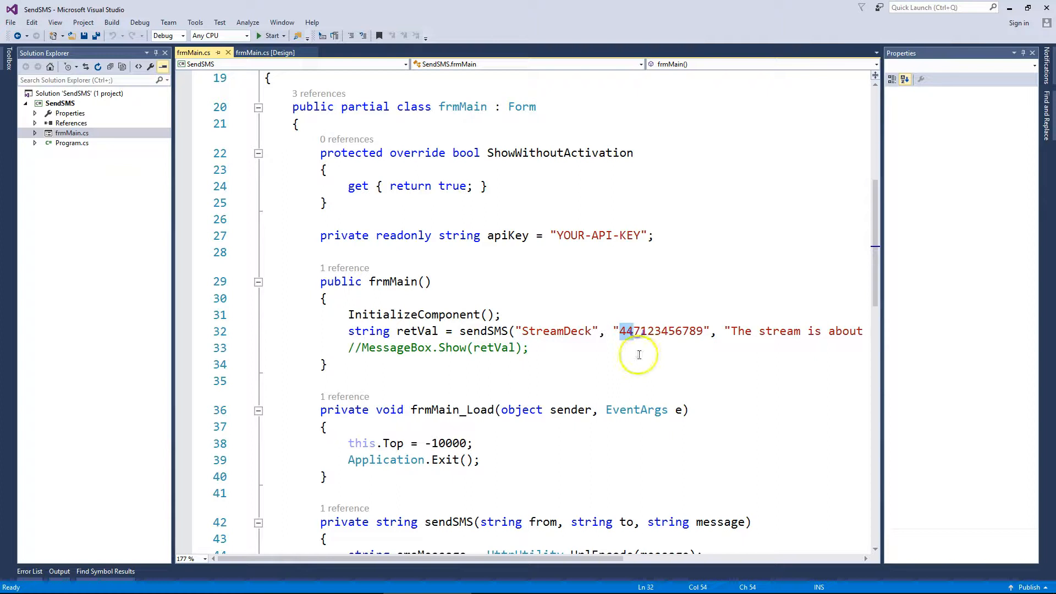
mouse_move(632, 334)
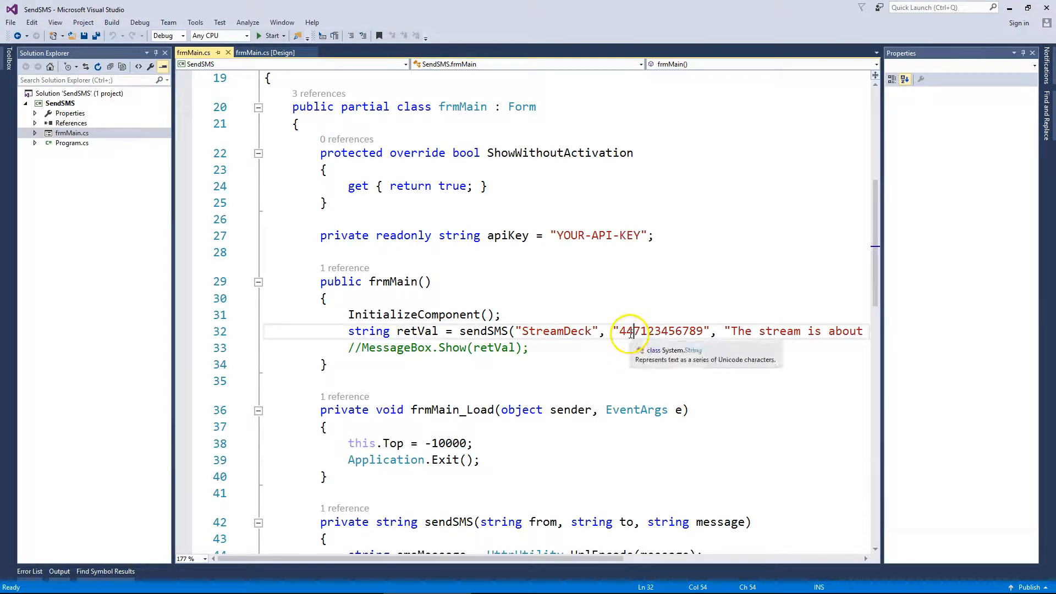
drag(619, 332, 703, 331)
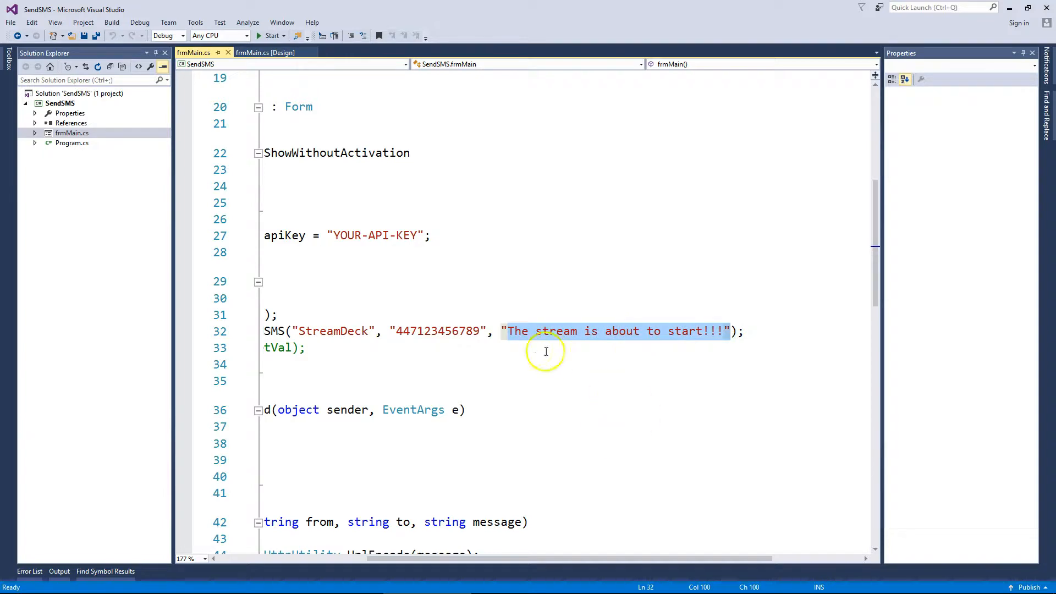
scroll(down, 3)
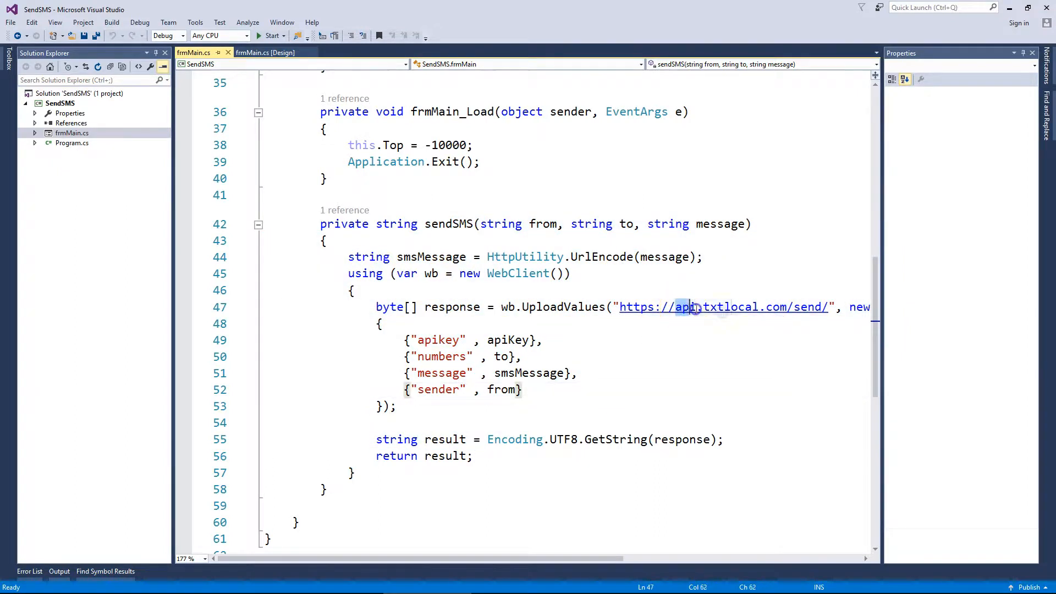
drag(679, 307, 788, 307)
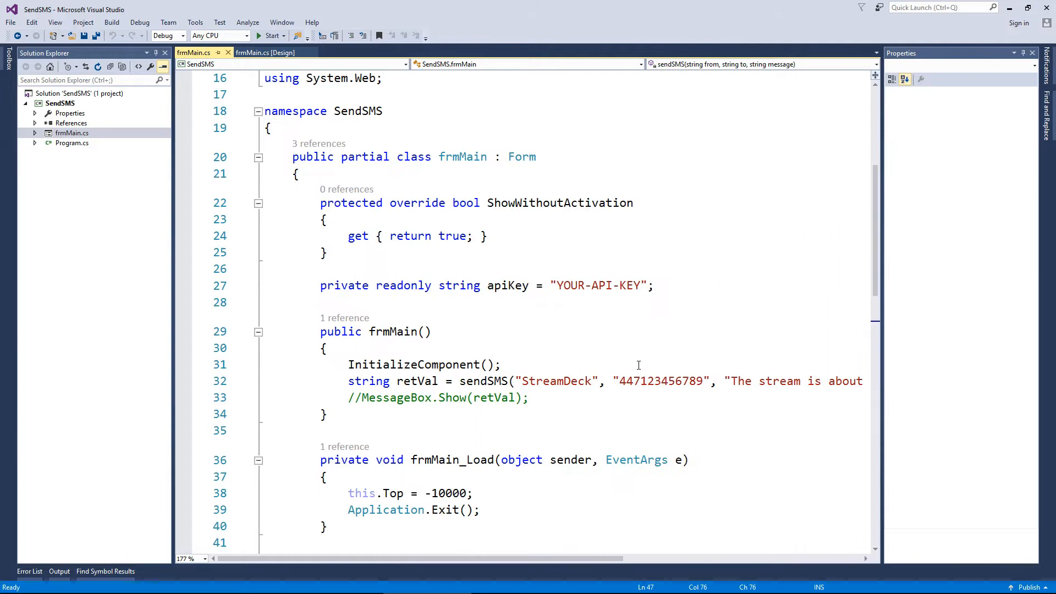
double_click(601, 286)
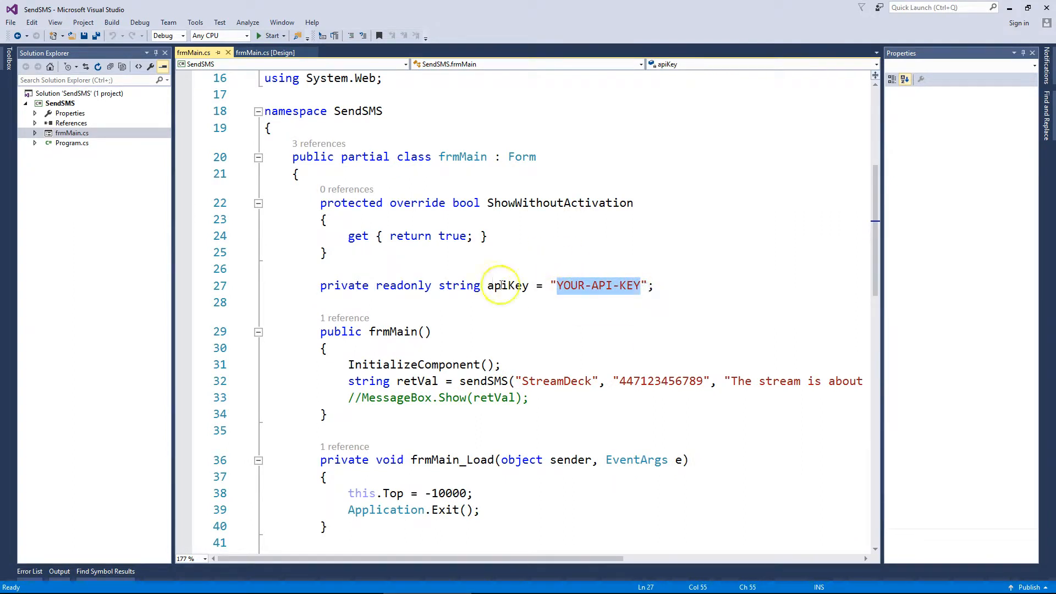
click(567, 347)
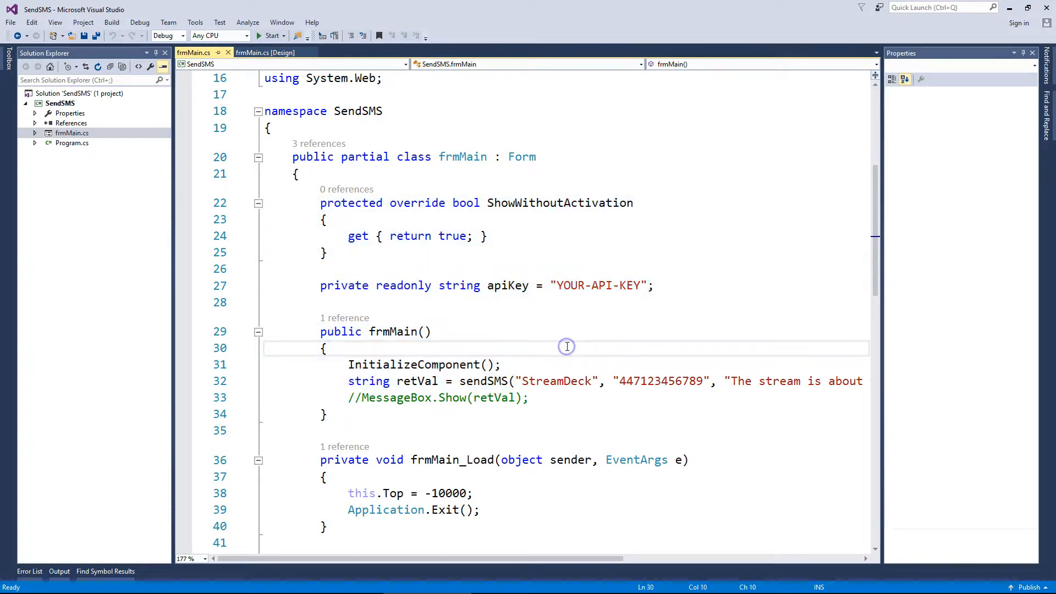
mouse_move(524, 381)
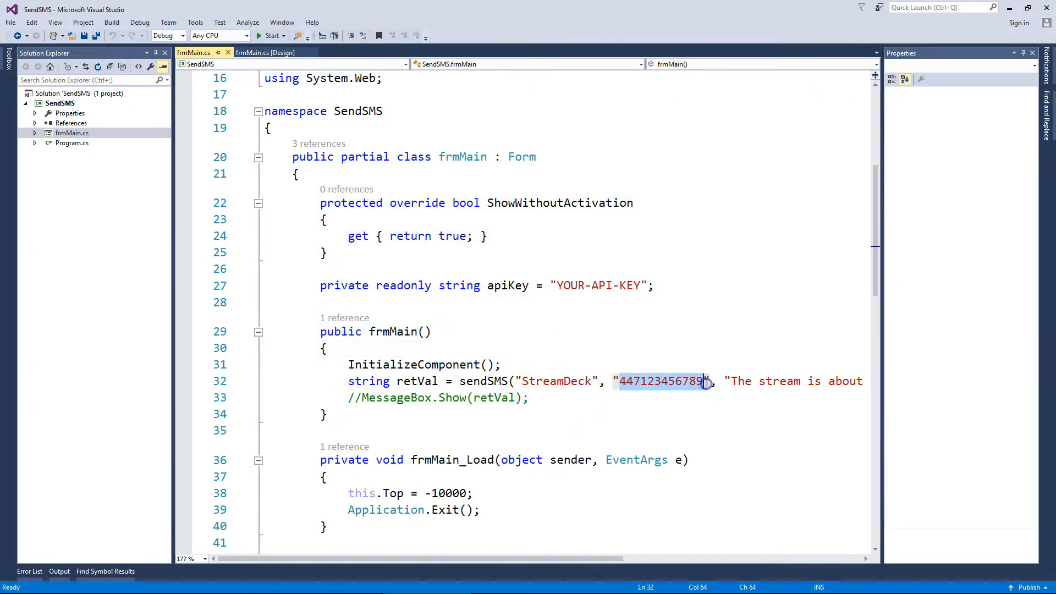
mouse_move(548, 380)
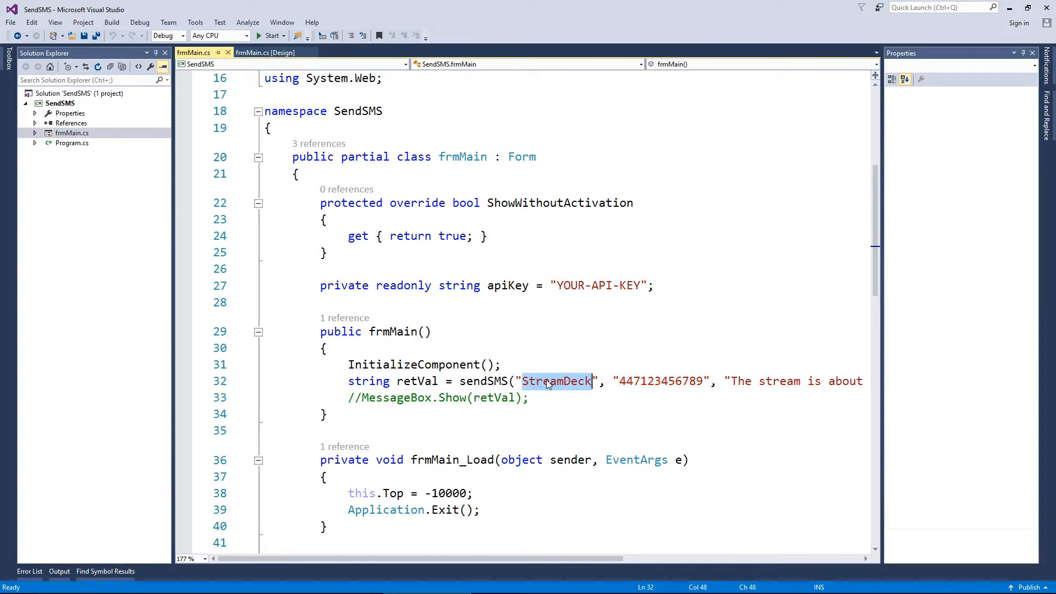
click(793, 381)
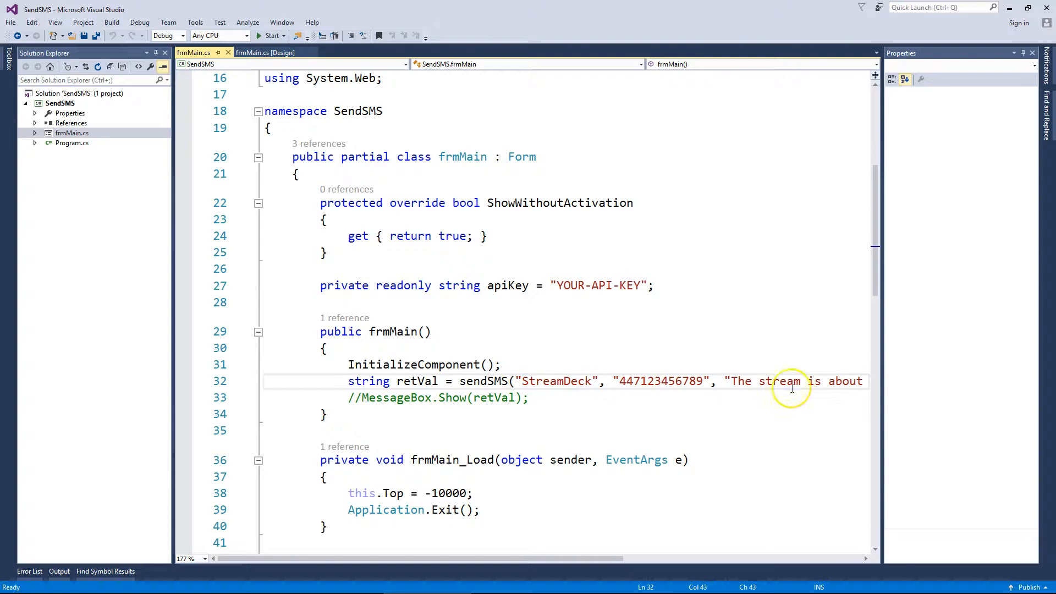